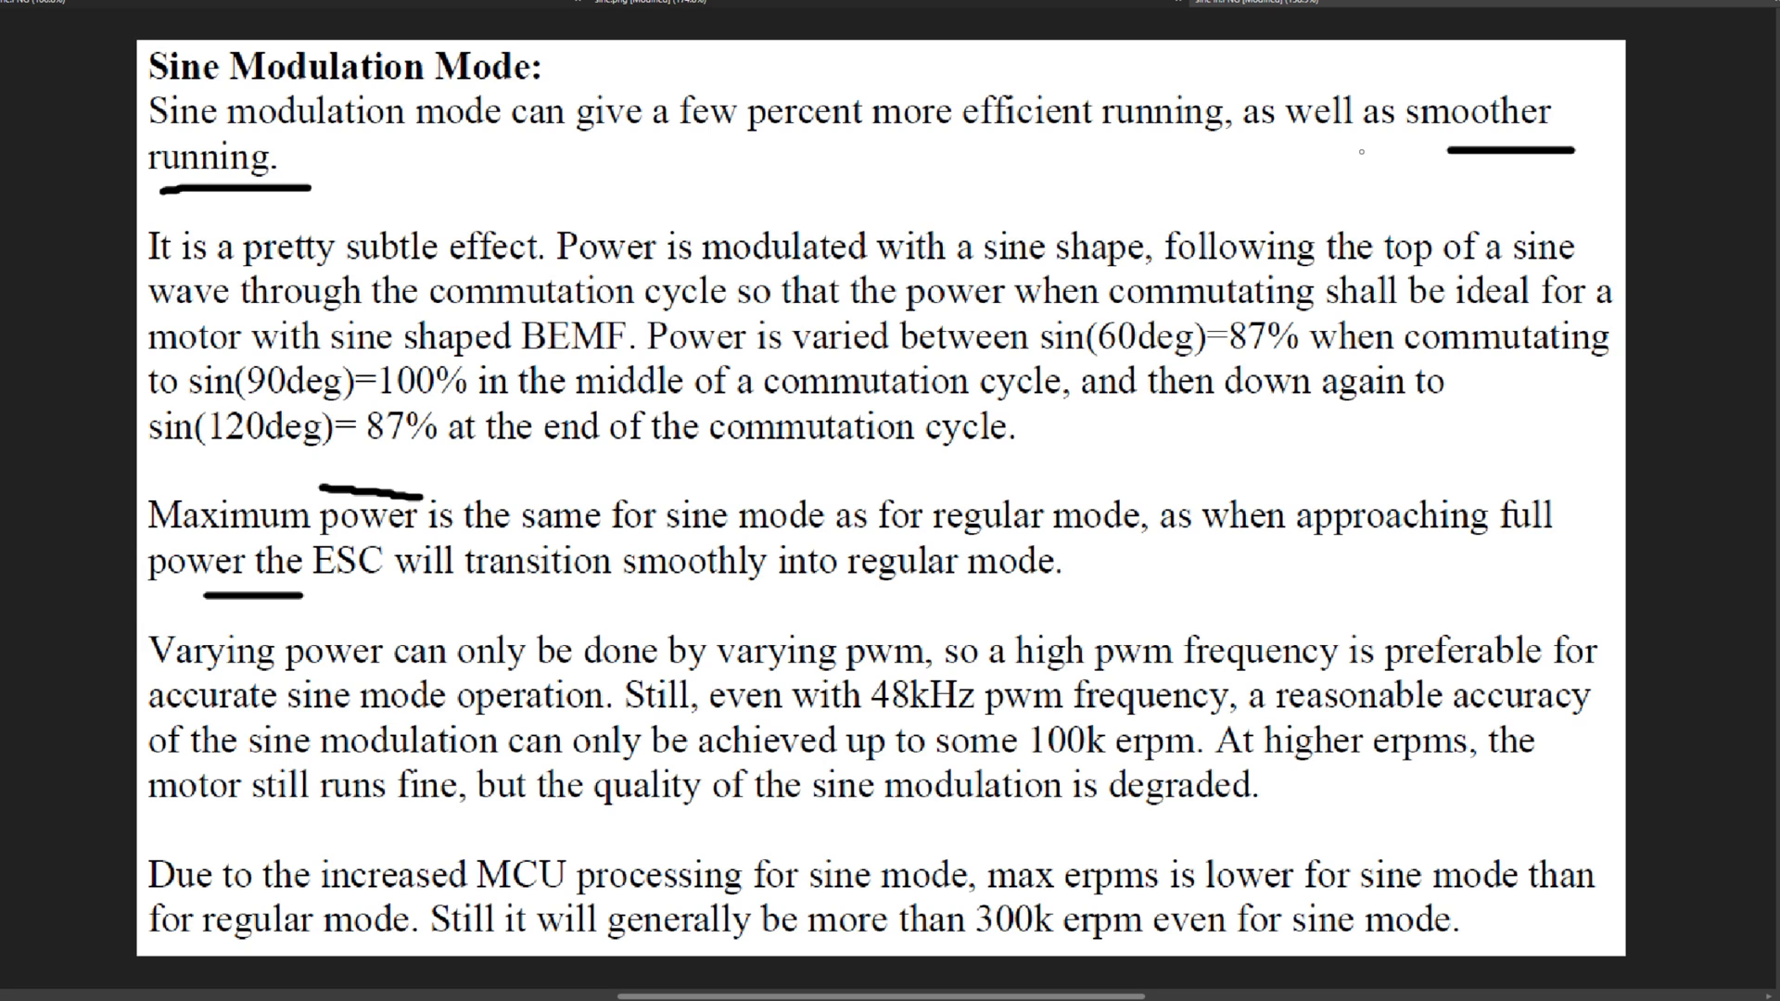
mouse_move(653, 12)
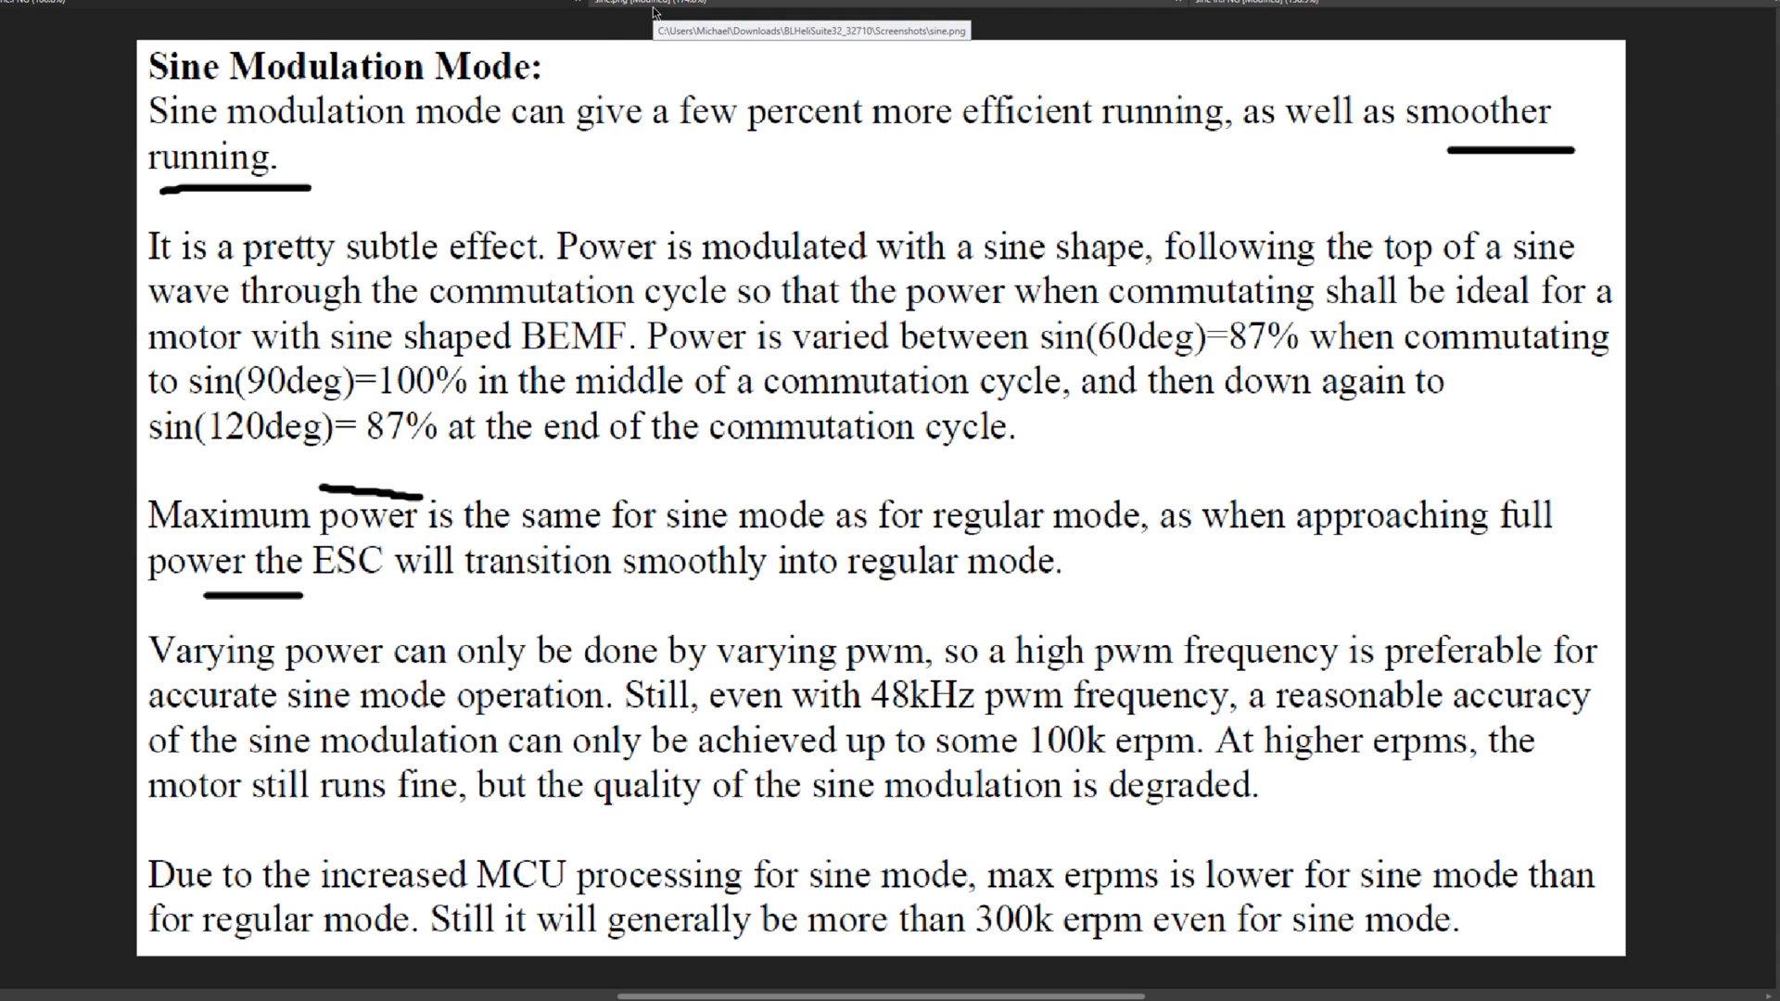